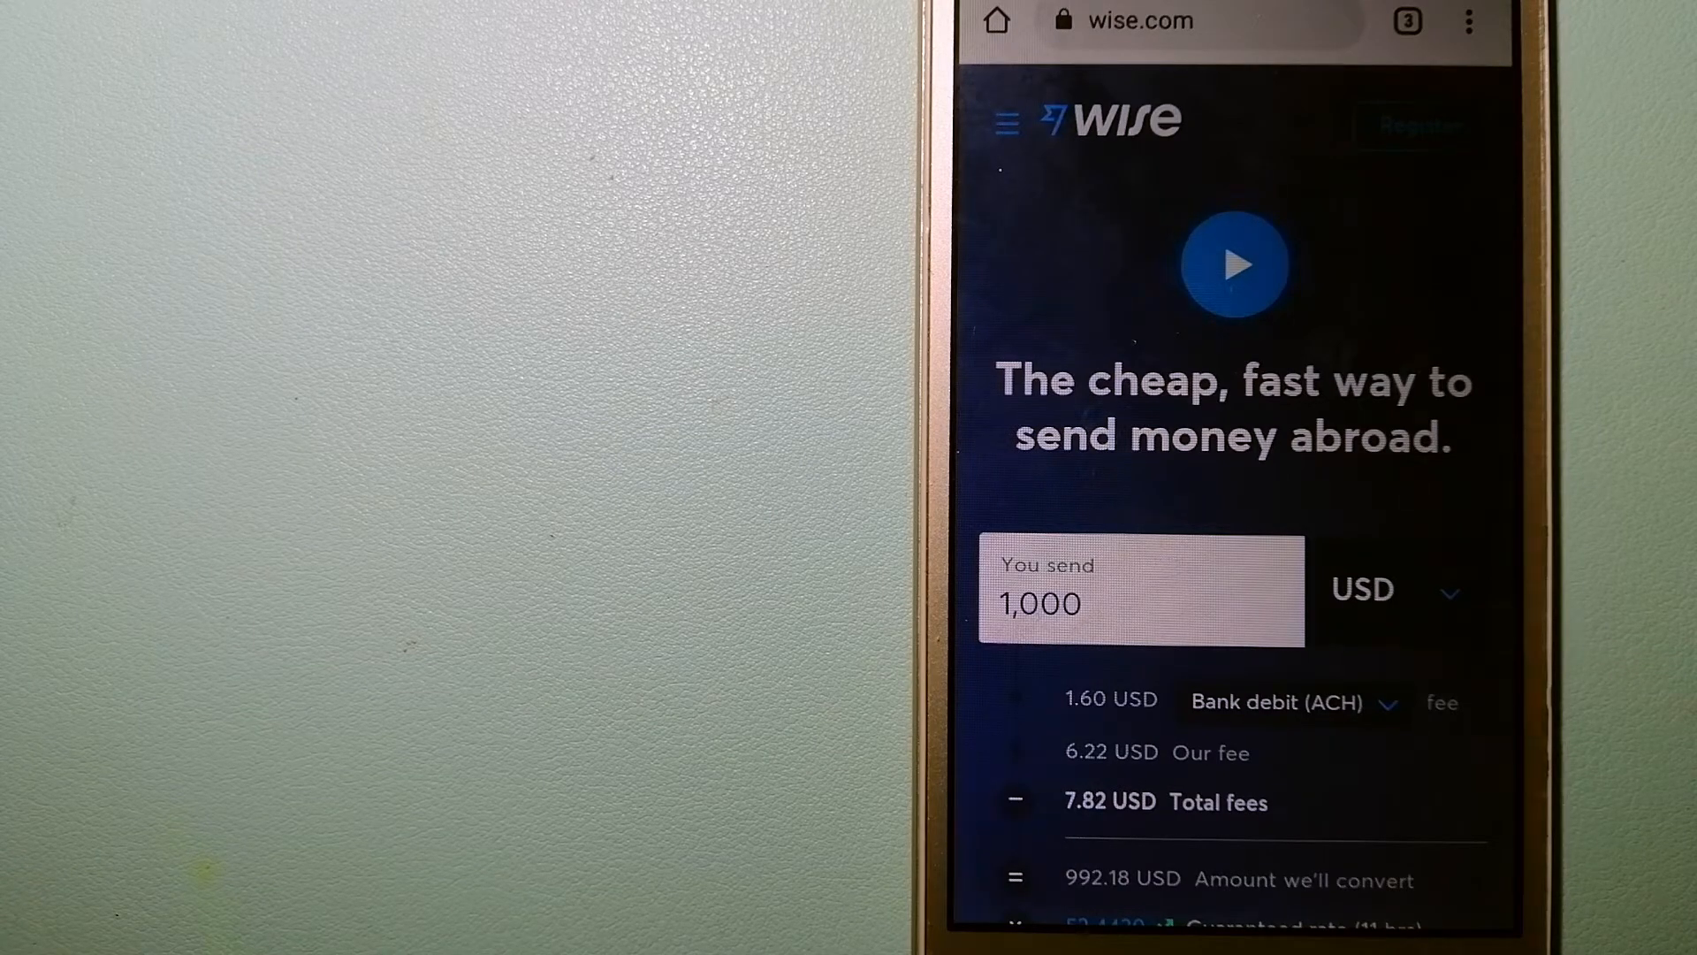
# Show the tab overview with the three open tabs: Wise, CurrencyFair and XE.
pyautogui.click(1407, 21)
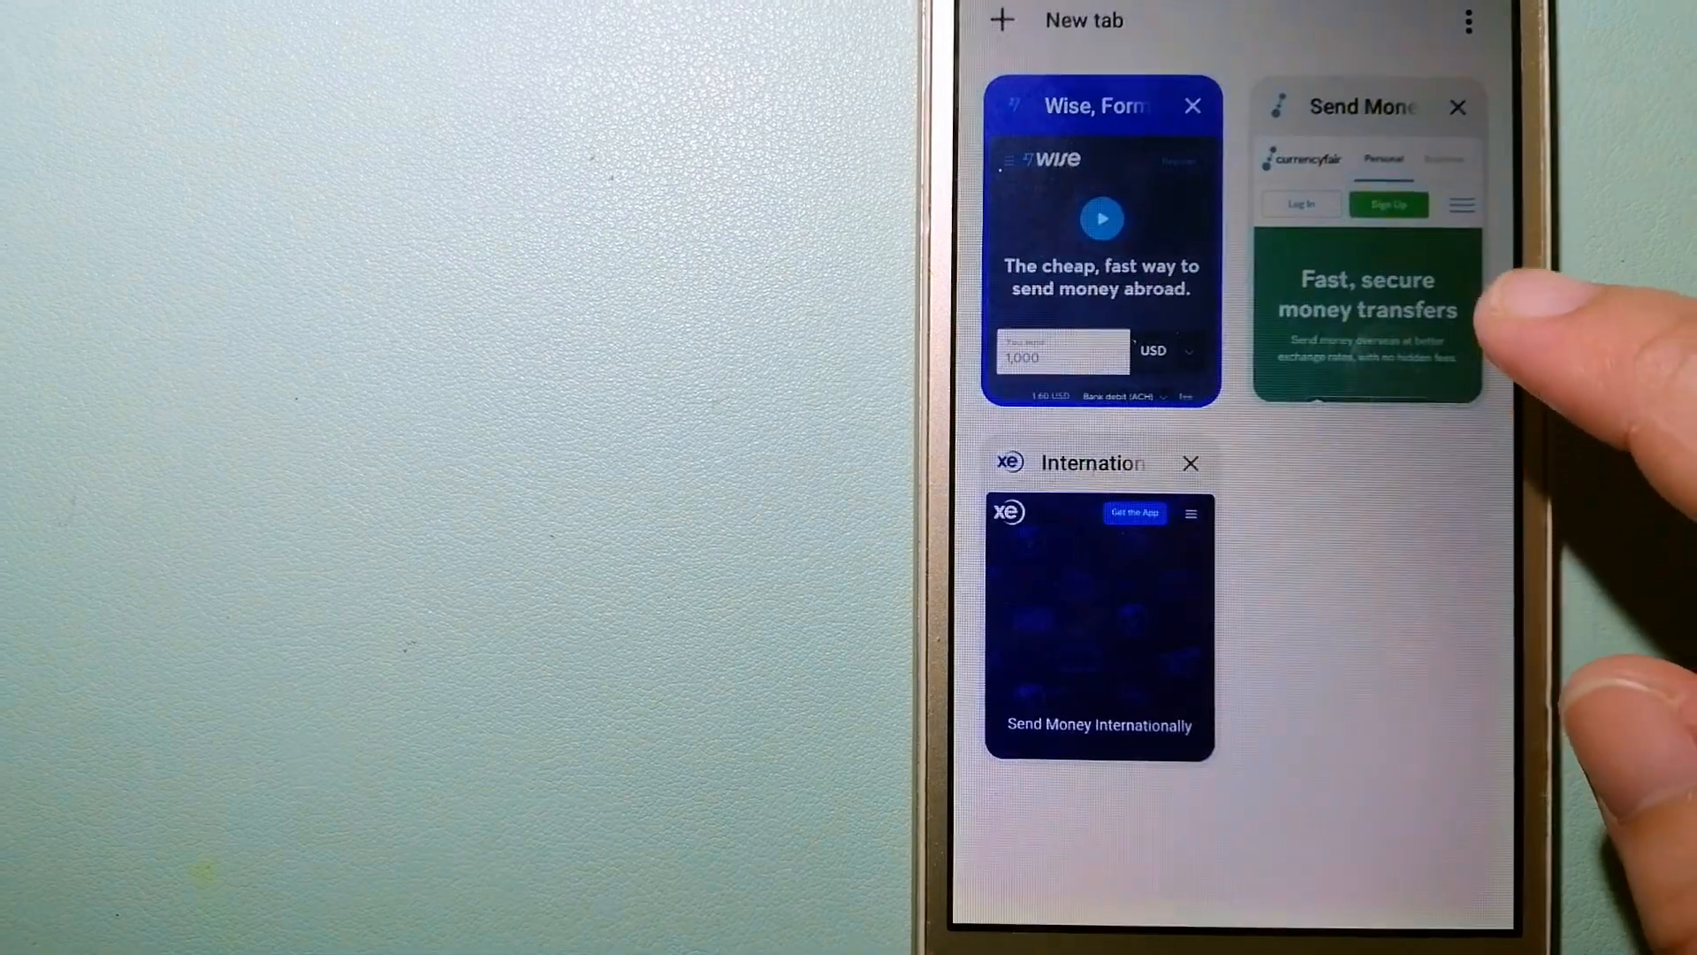